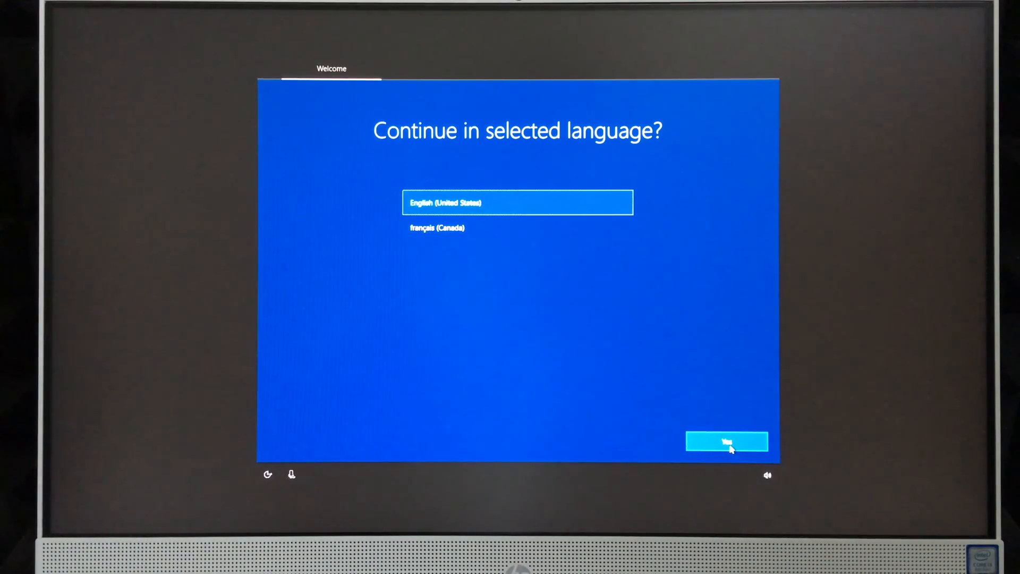
Keep English (United States) as the setup language and let the Cortana intro play.
click(727, 442)
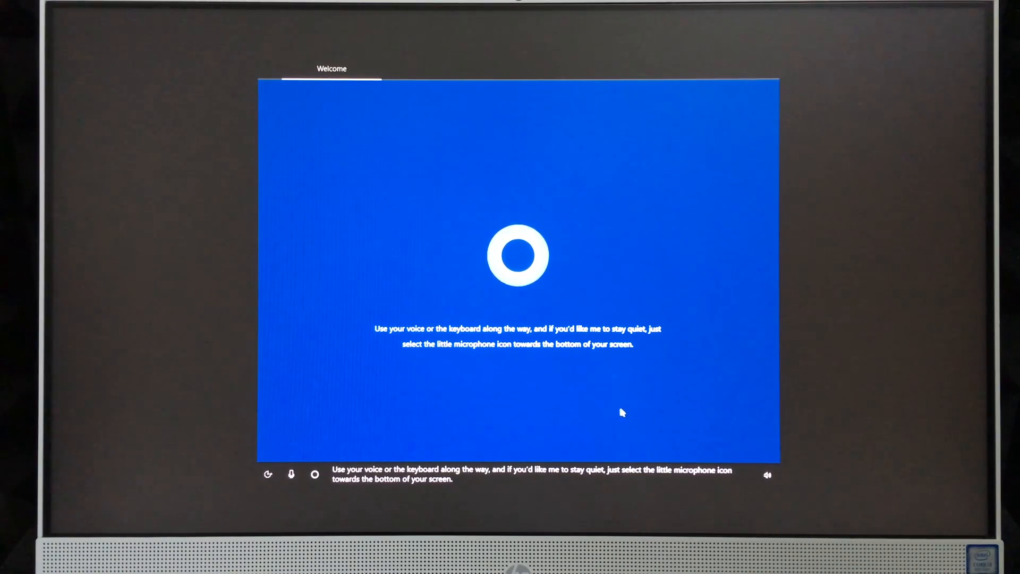
mouse_move(563, 407)
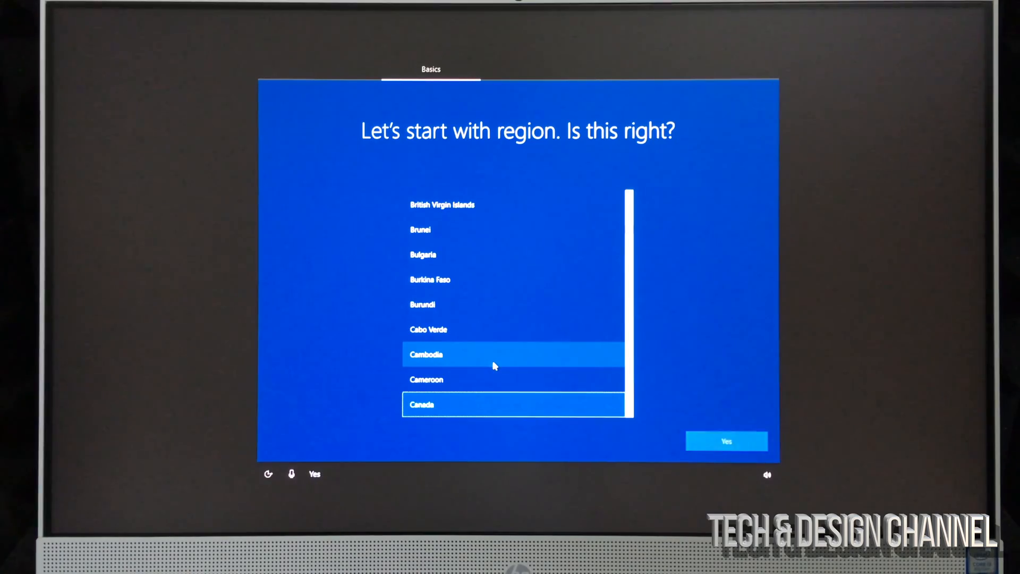
Confirm Canada as region and US keyboard layout, skipping a second layout.
click(726, 441)
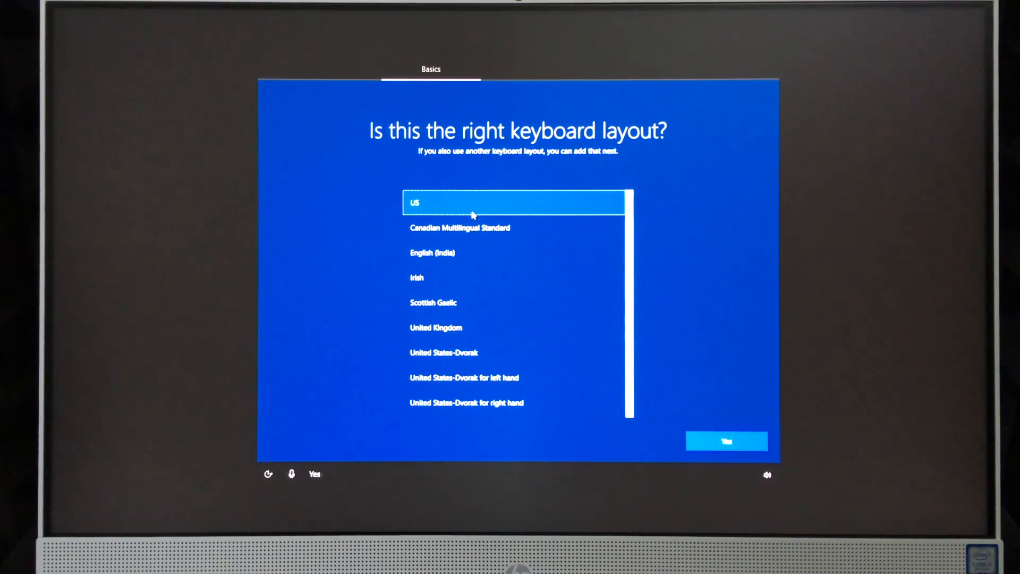
click(726, 441)
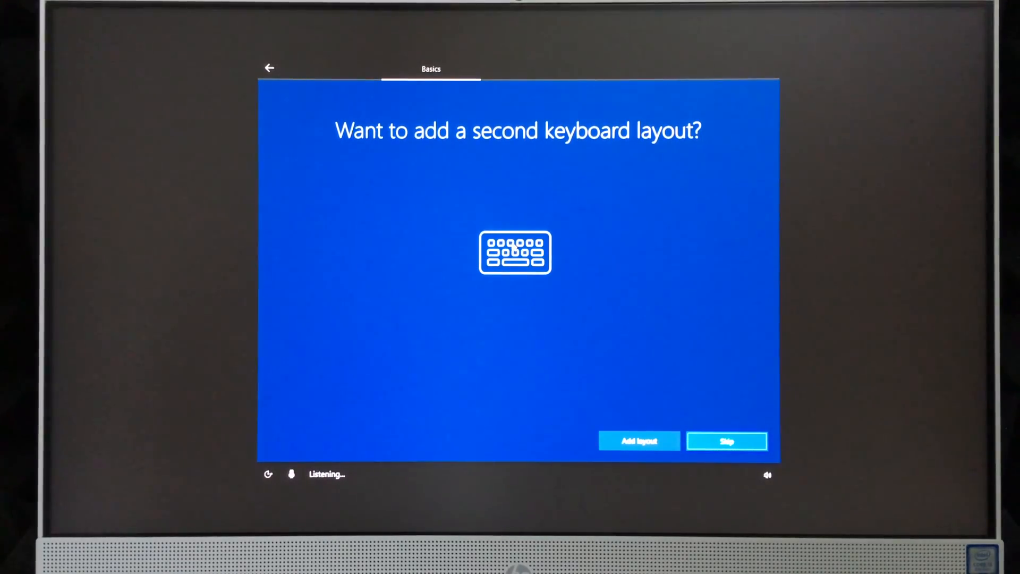
click(727, 441)
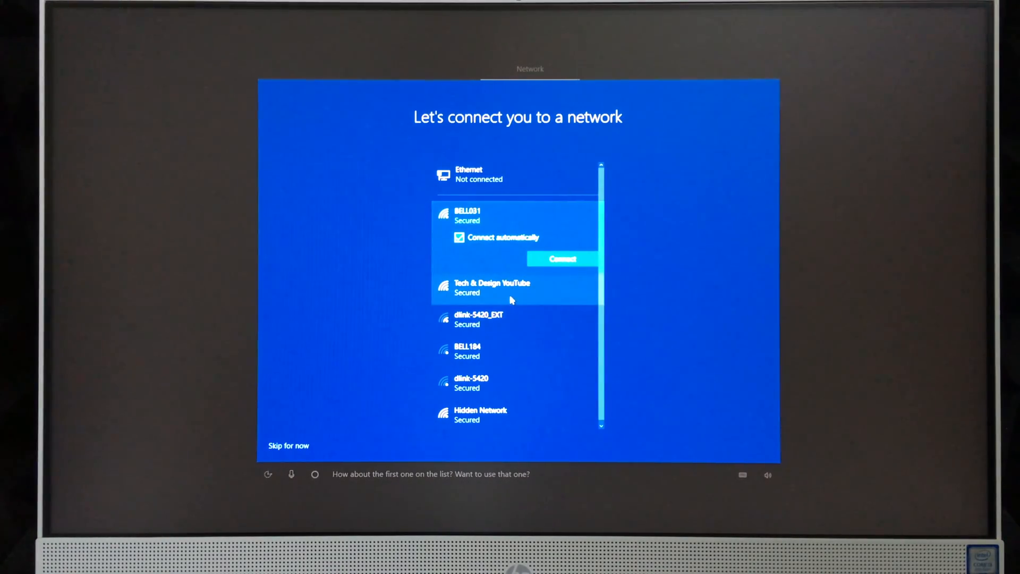
Connect to the Tech & Design YouTube Wi-Fi with its security key and continue.
click(517, 287)
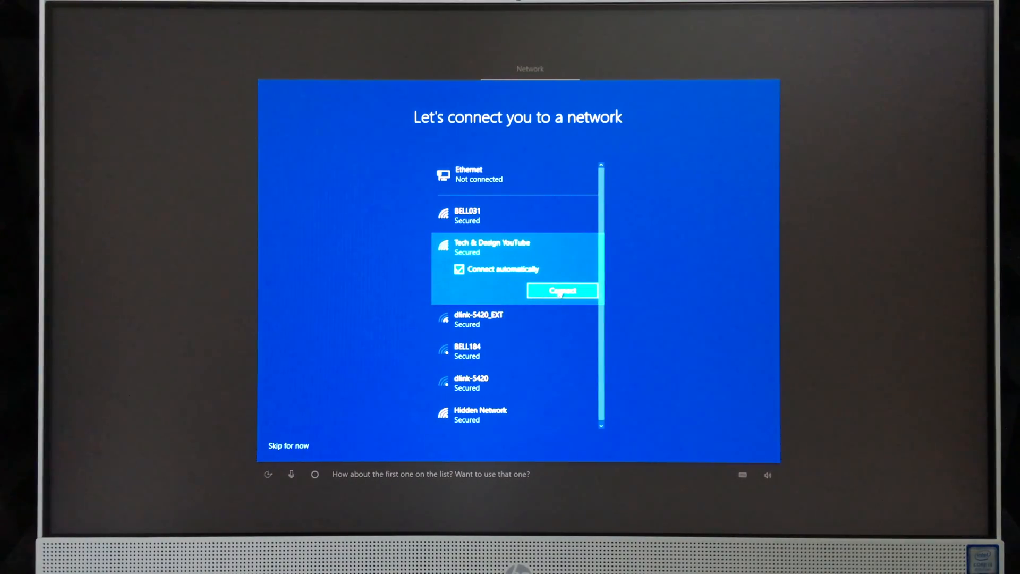
click(562, 290)
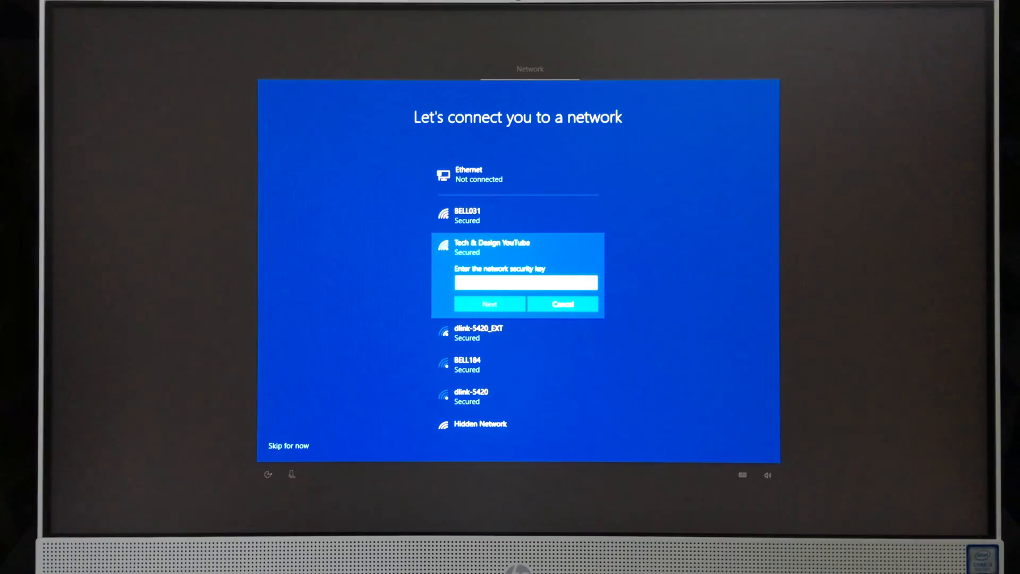
click(489, 304)
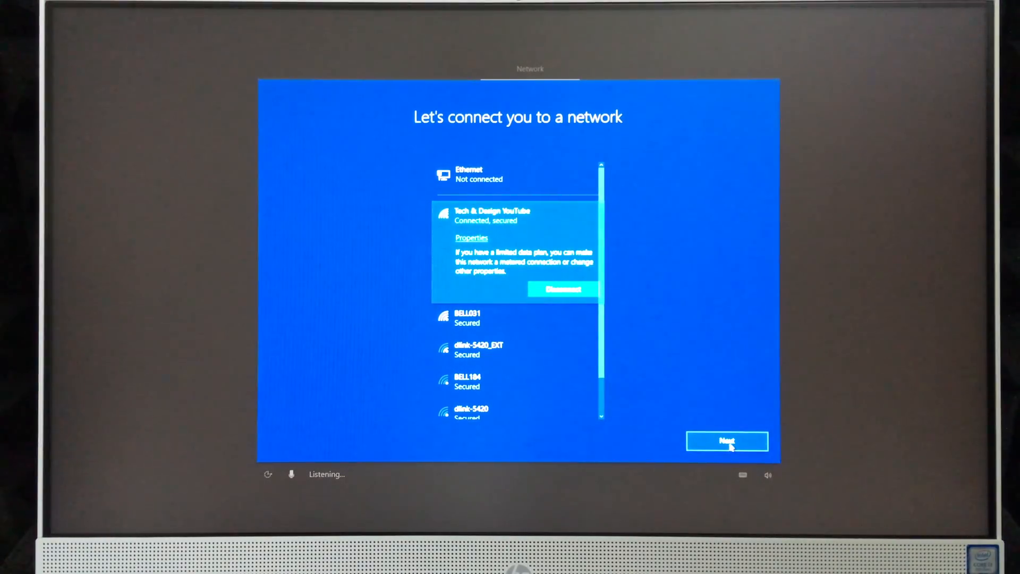
click(727, 441)
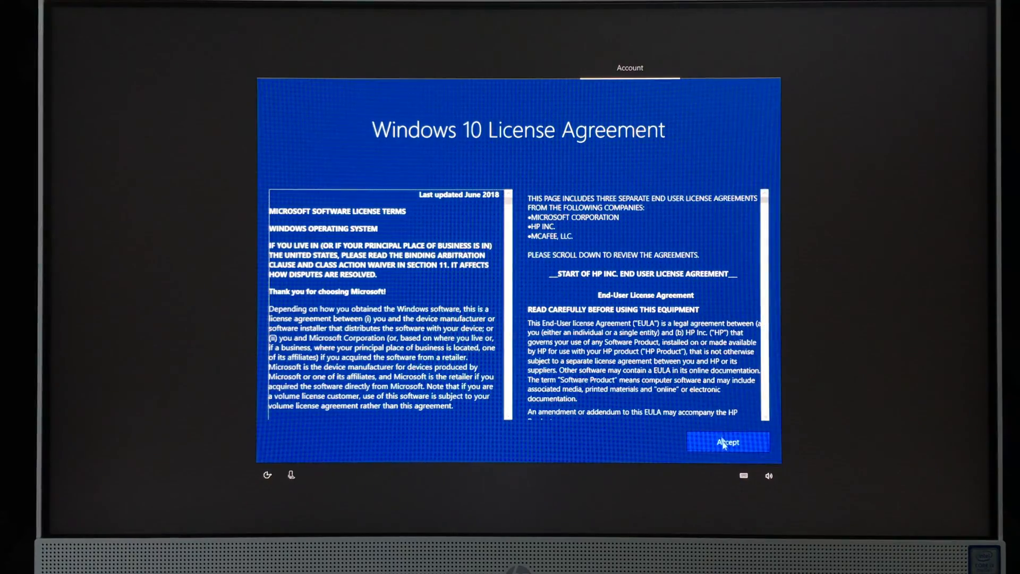
Accept the Windows 10 license and choose an offline account.
click(727, 443)
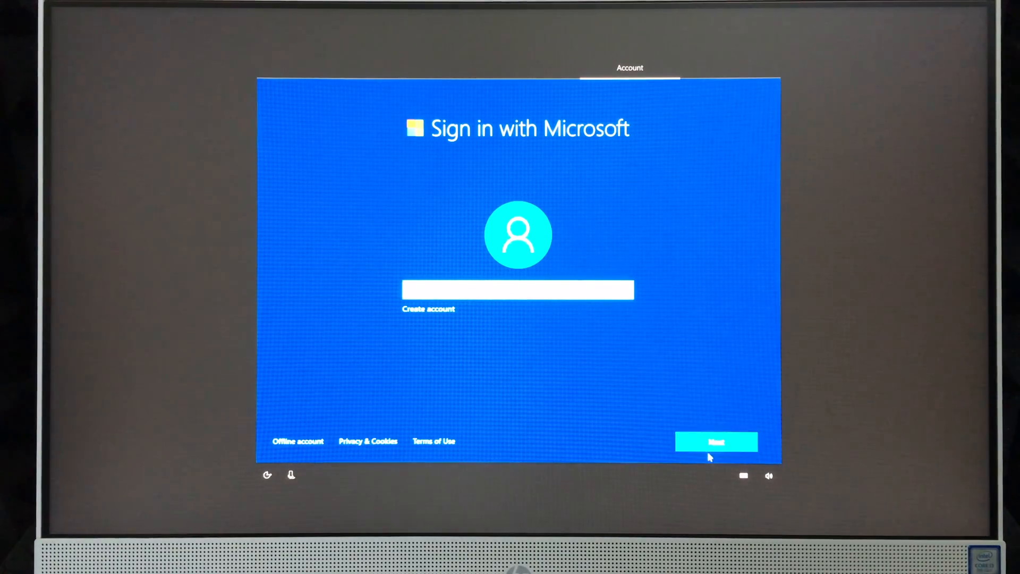
mouse_move(641, 473)
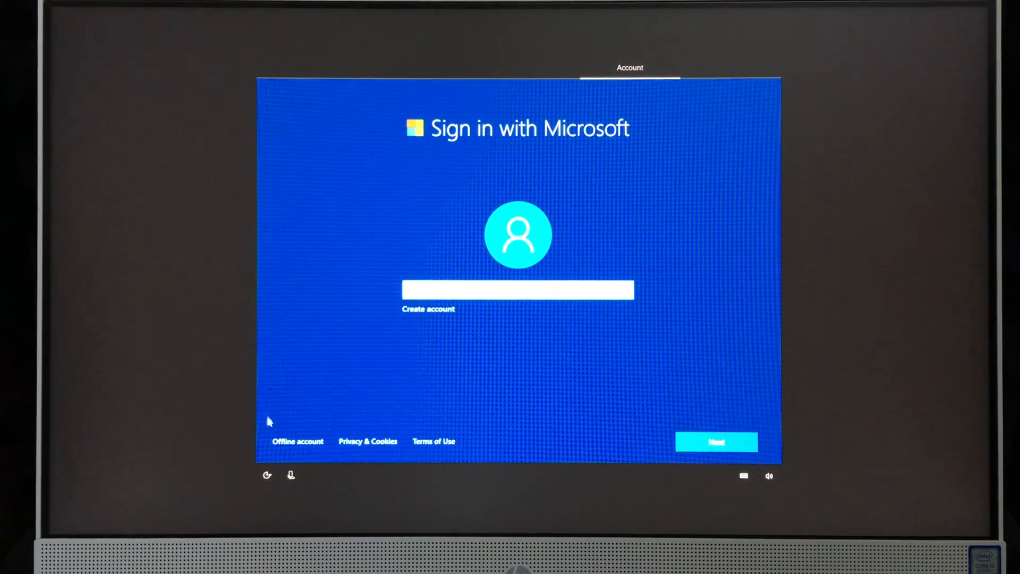
click(716, 442)
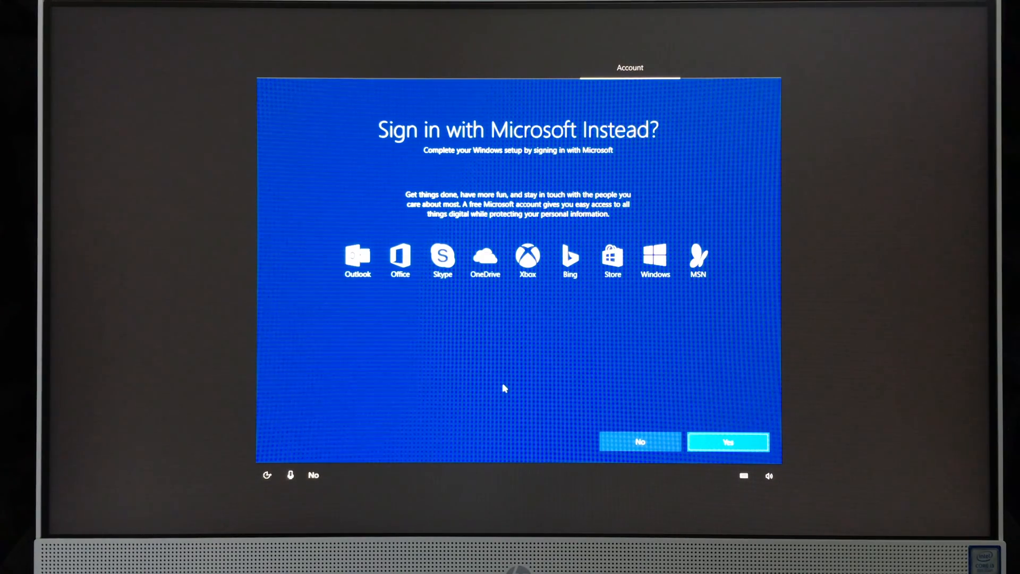
Decline Microsoft sign-in and name the local account 'Tech and Design'.
click(639, 441)
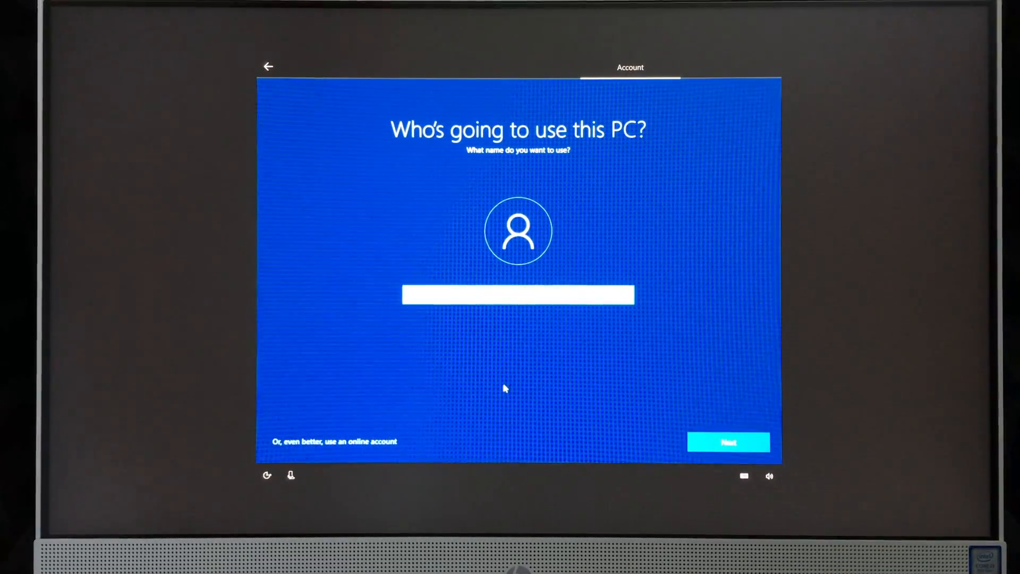
text(Tech and Design)
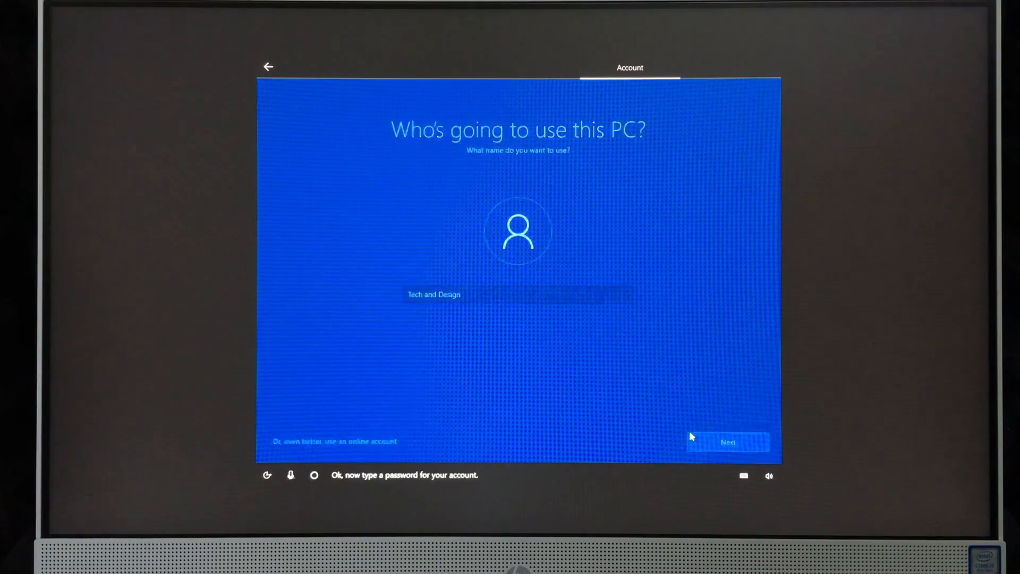
click(728, 442)
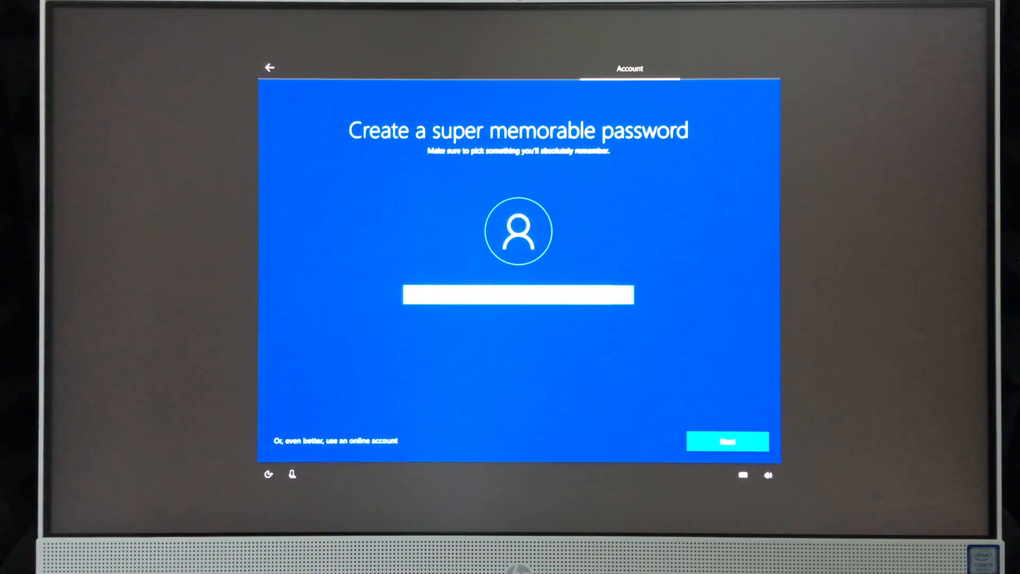
Set the account password and retype it to confirm.
text(password)
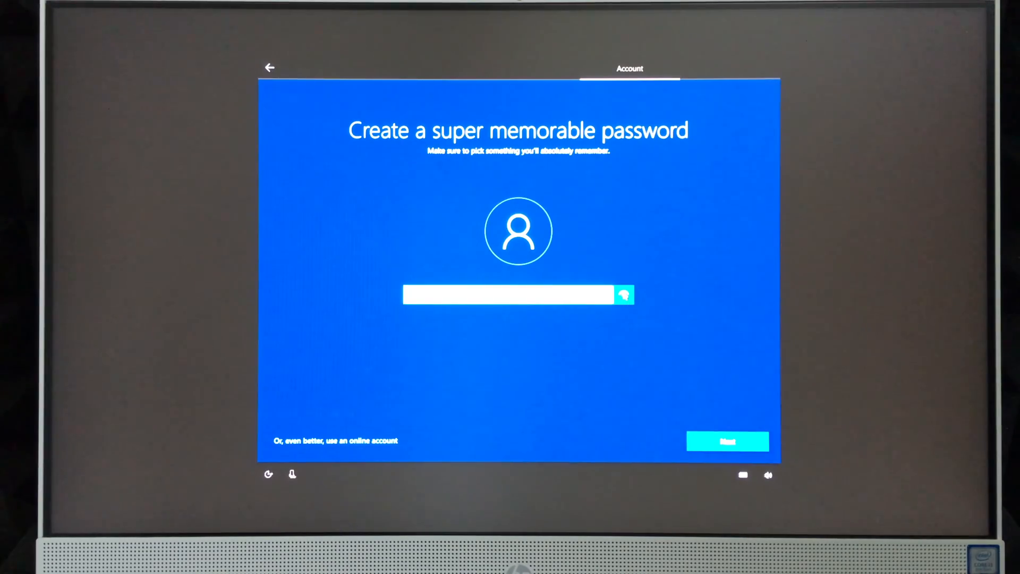
click(727, 441)
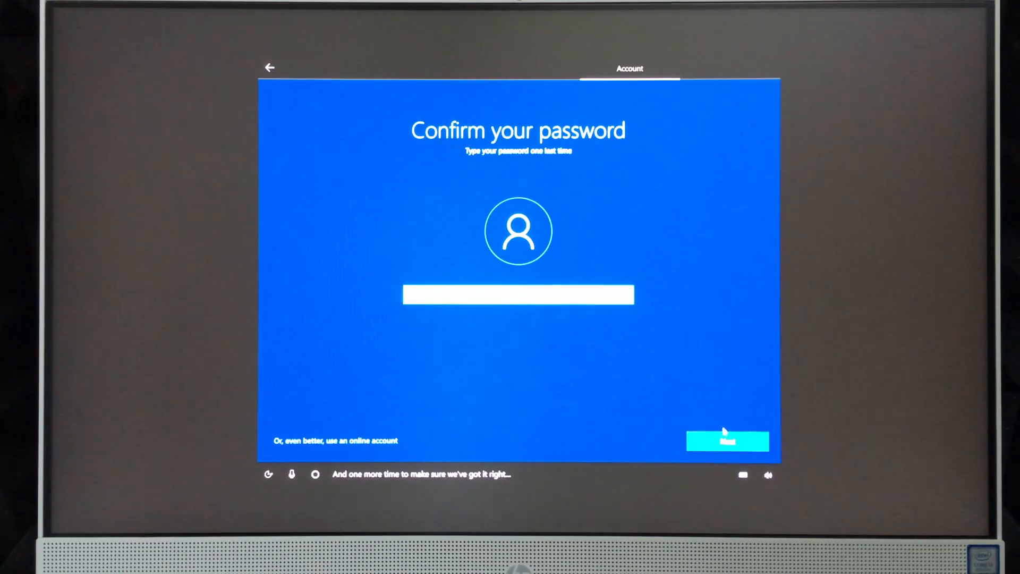
text(••)
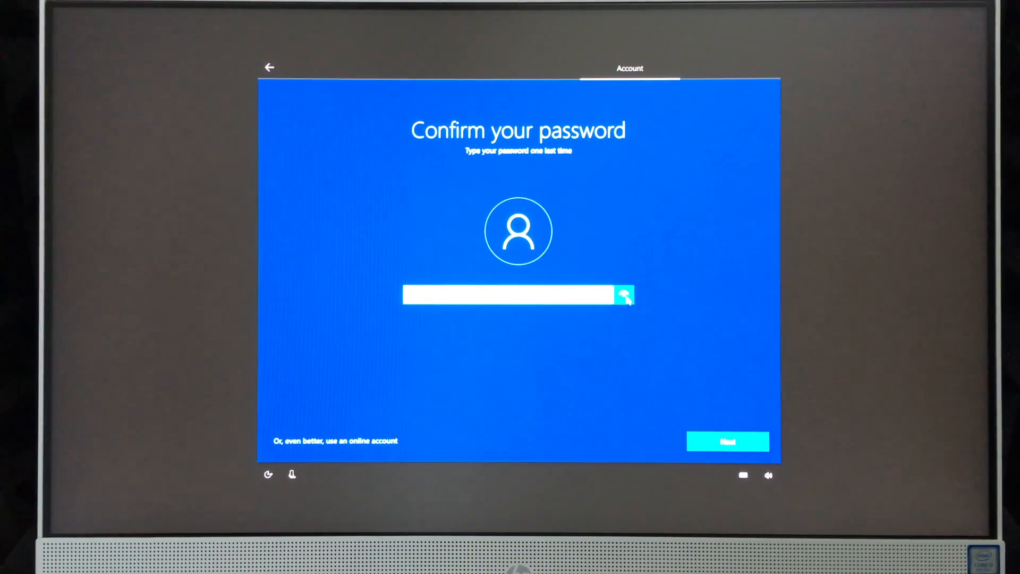
click(728, 442)
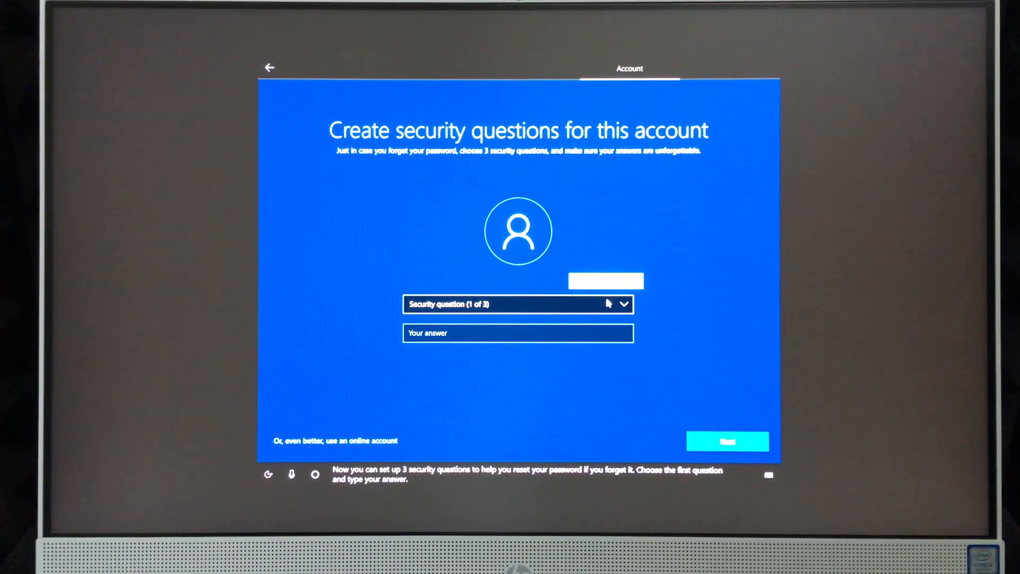
Answer security questions on first pet's name, birth city and childhood nickname.
click(518, 304)
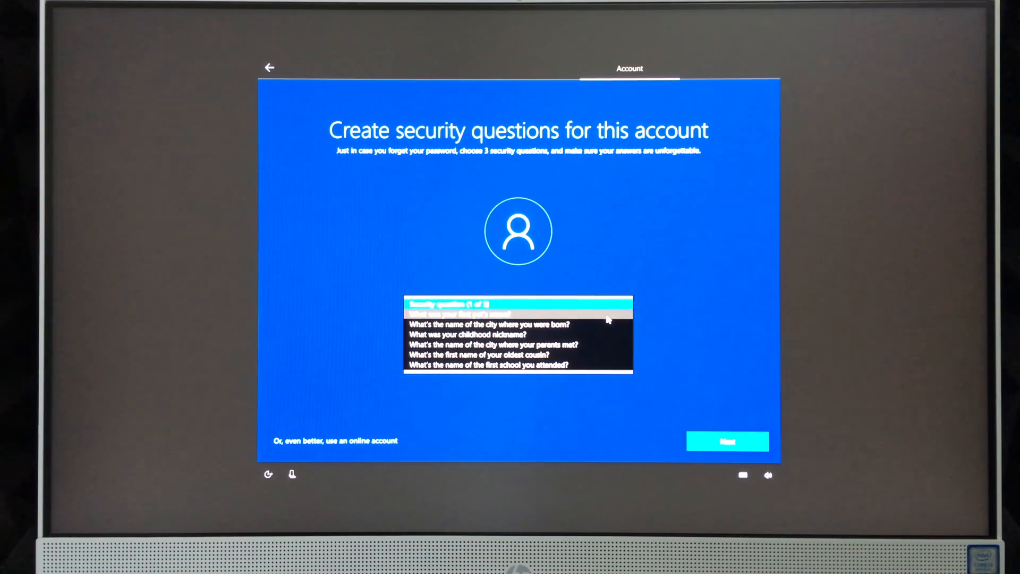
click(458, 313)
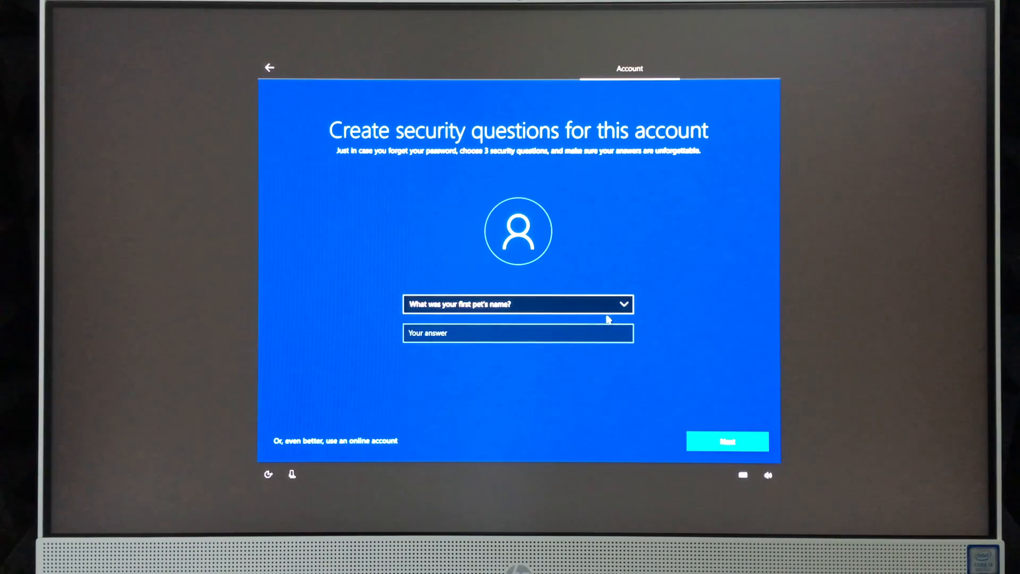
click(517, 333)
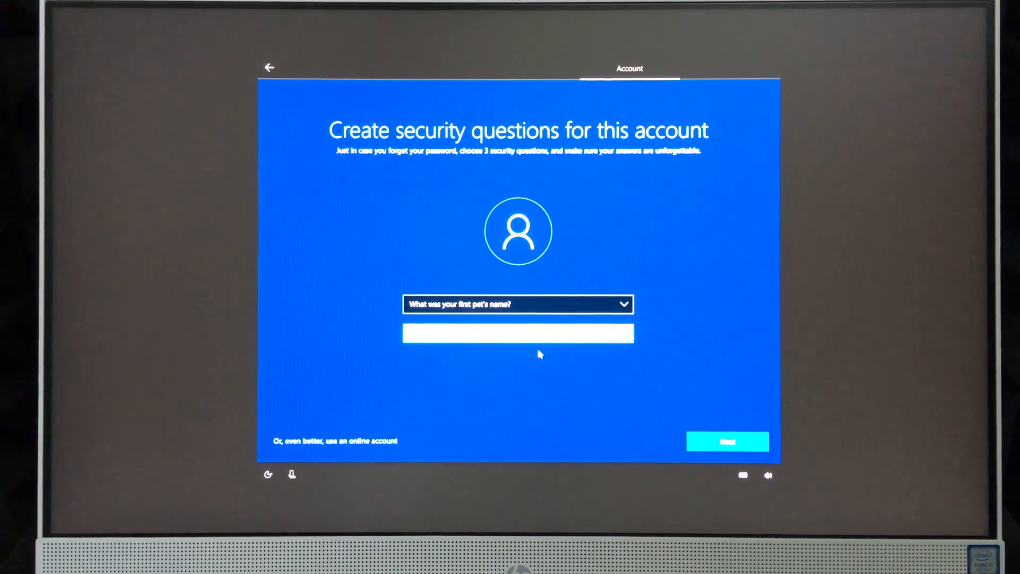
click(727, 441)
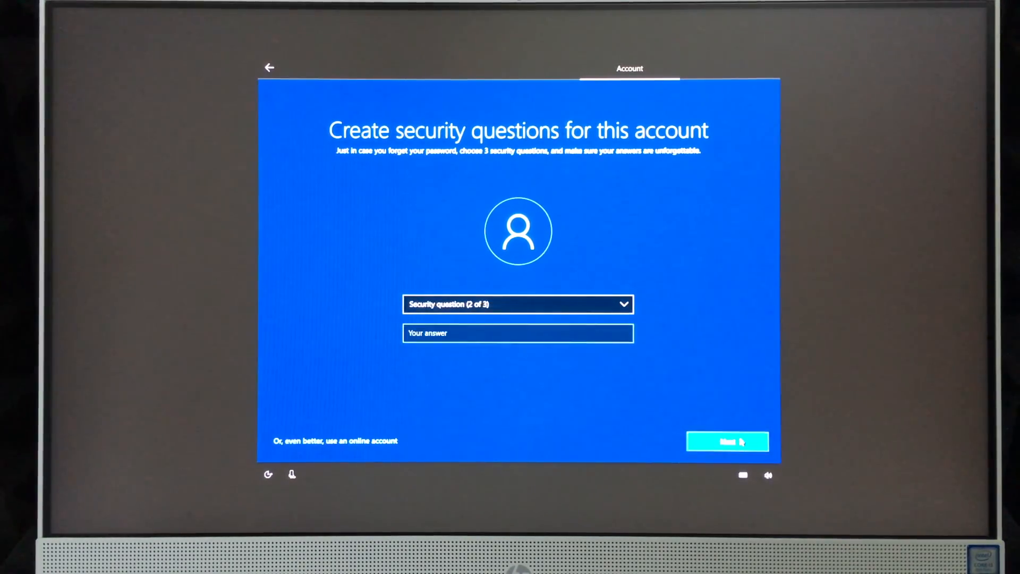
click(517, 304)
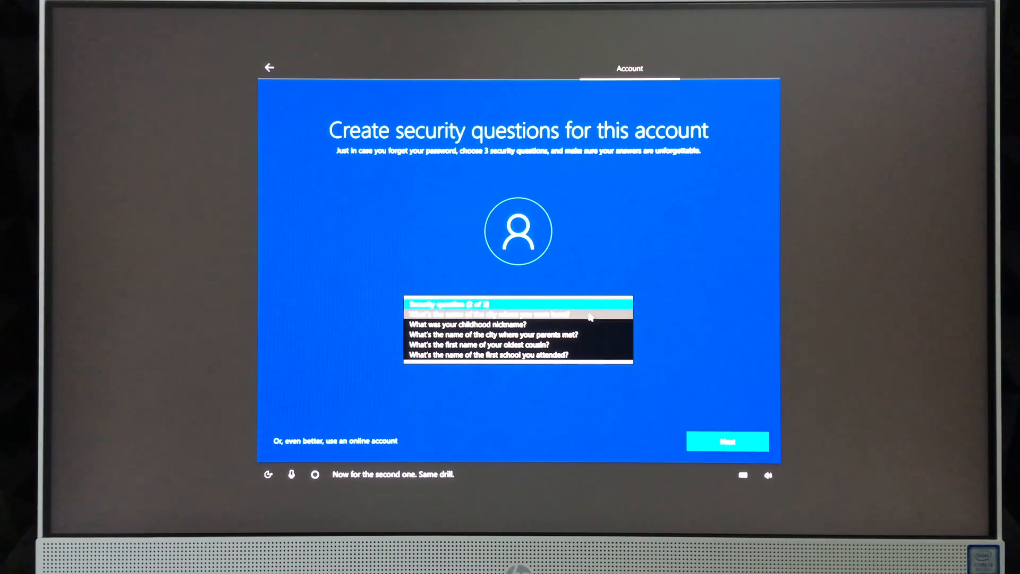
click(517, 314)
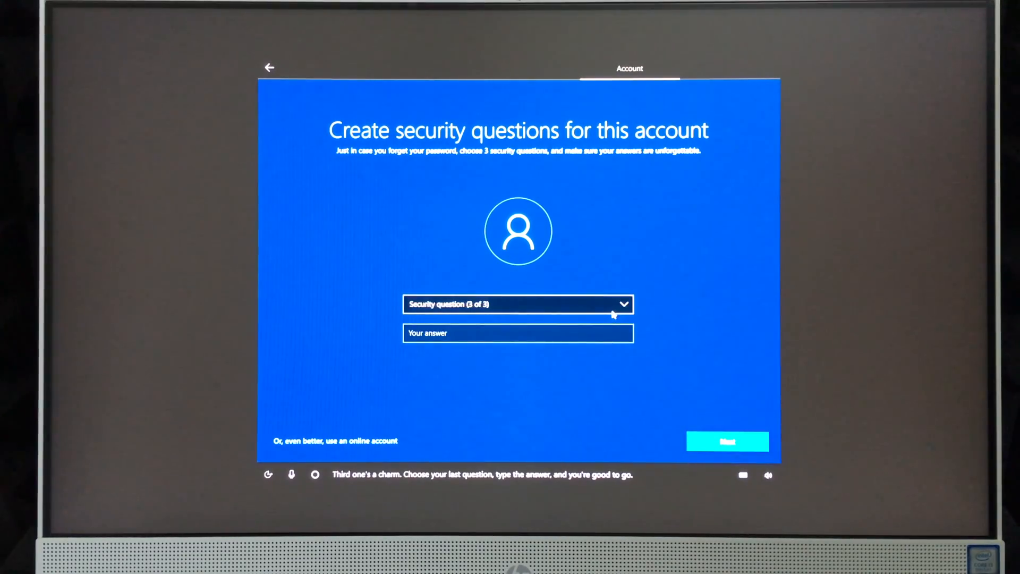
click(518, 304)
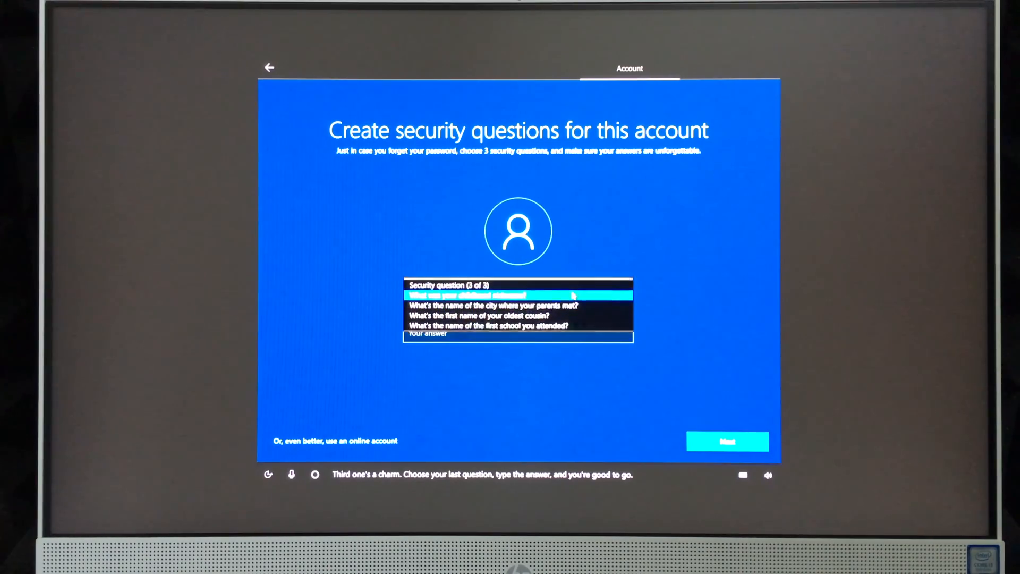
click(462, 295)
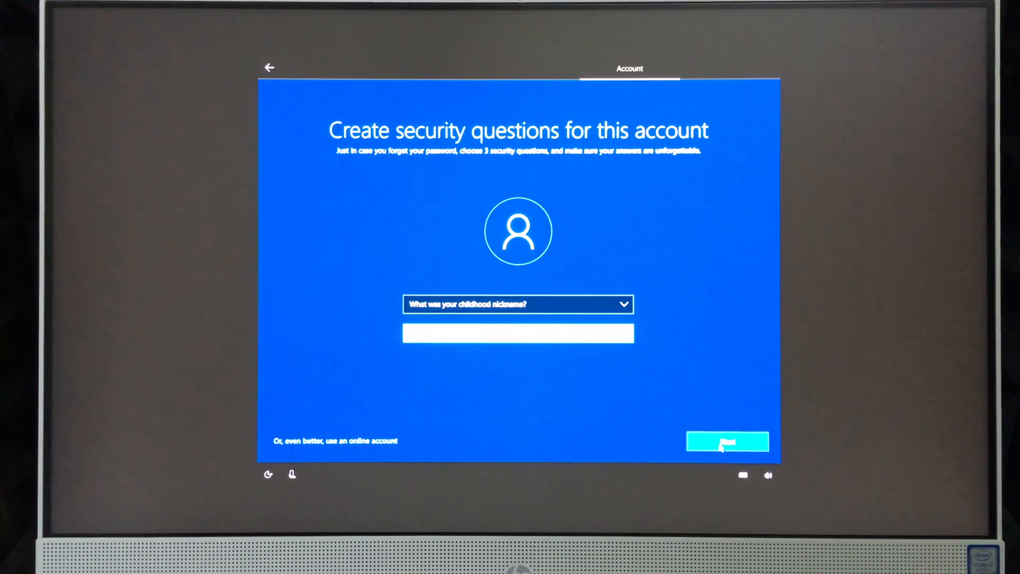
click(727, 441)
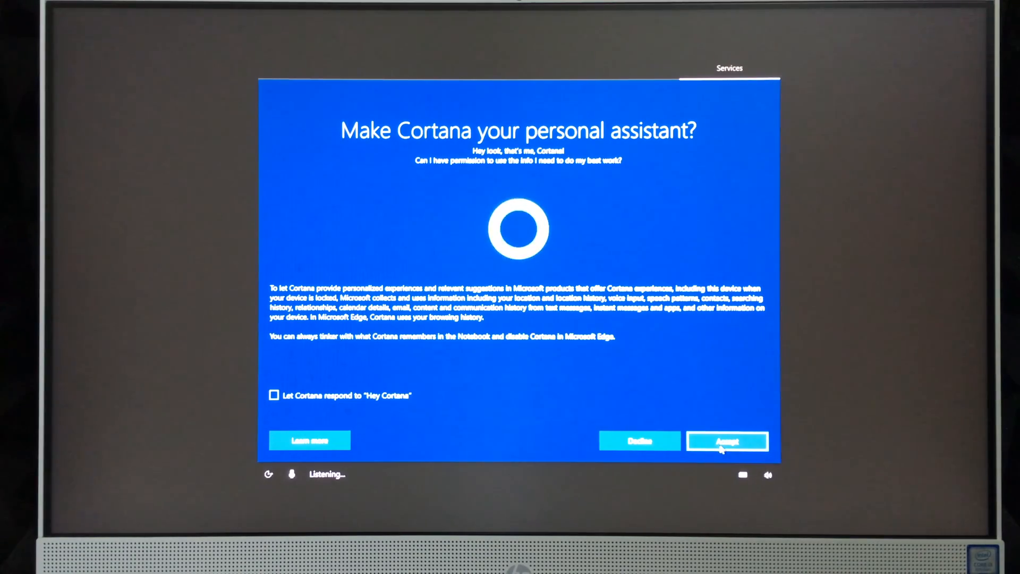
Accept Cortana as the personal assistant on the Cortana prompt.
click(727, 441)
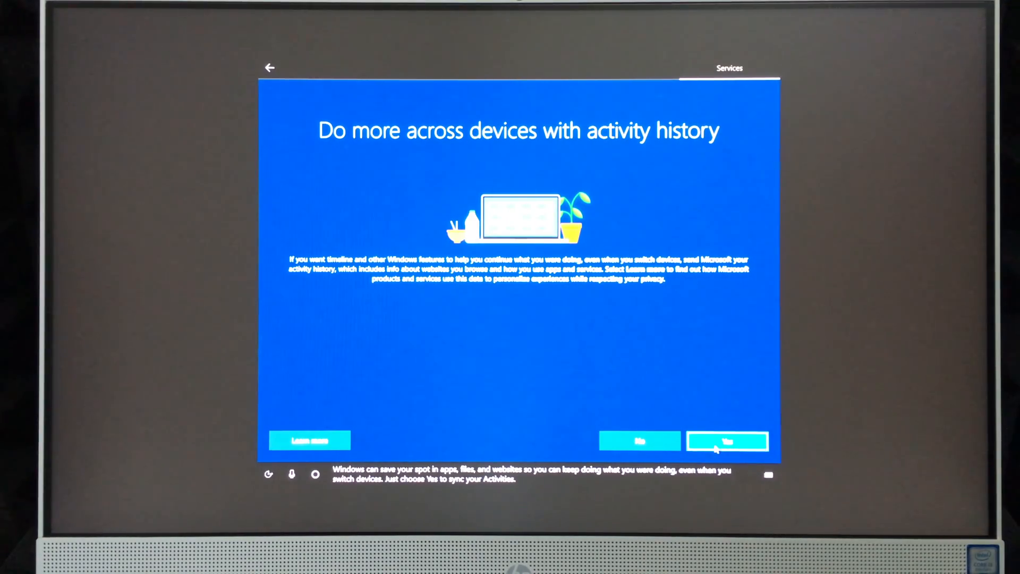
mouse_move(639, 441)
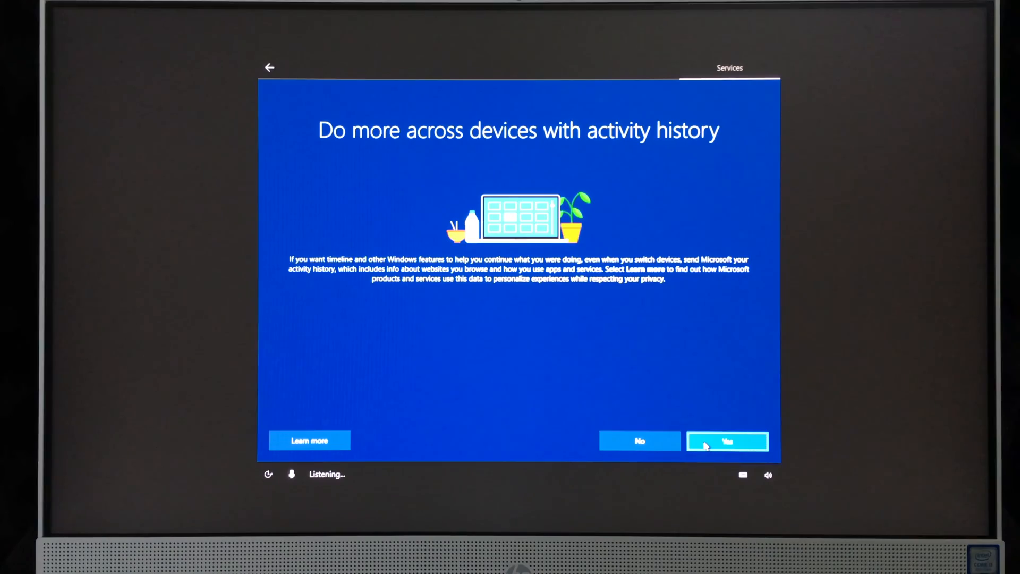
Answer Yes to turn on activity history across devices.
click(727, 441)
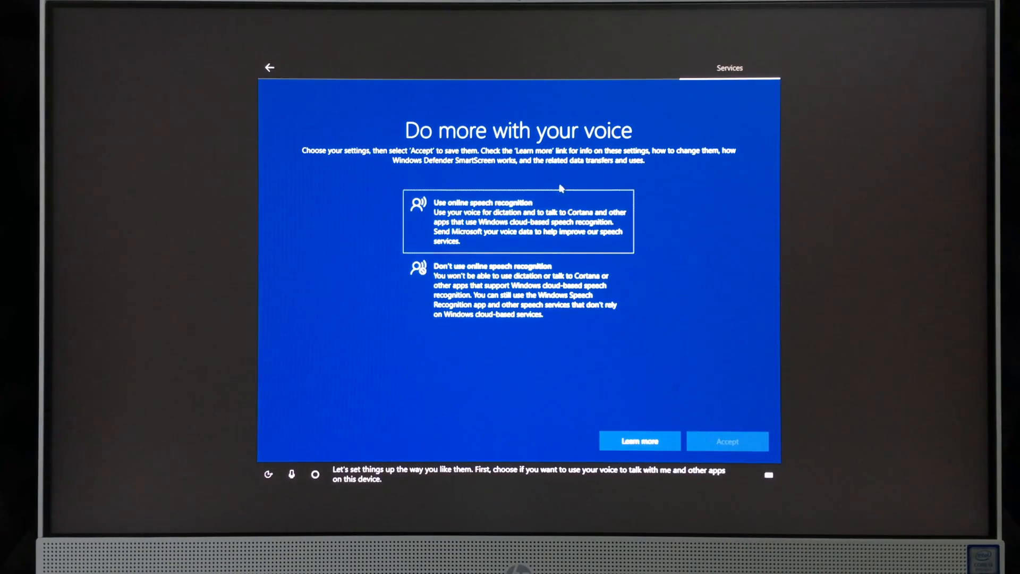
Allow online speech recognition, location and Find my device.
click(517, 221)
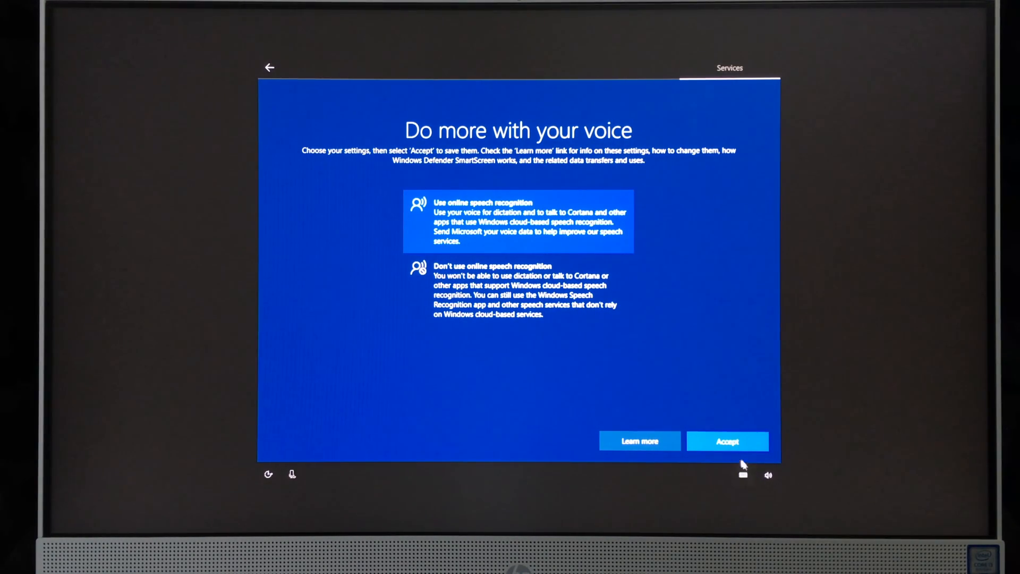
click(727, 441)
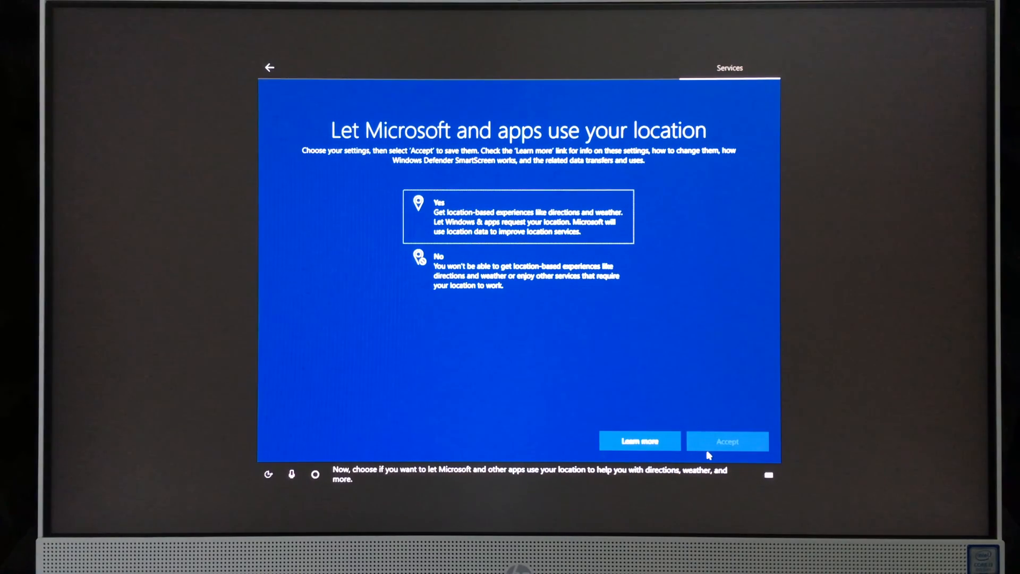
click(521, 217)
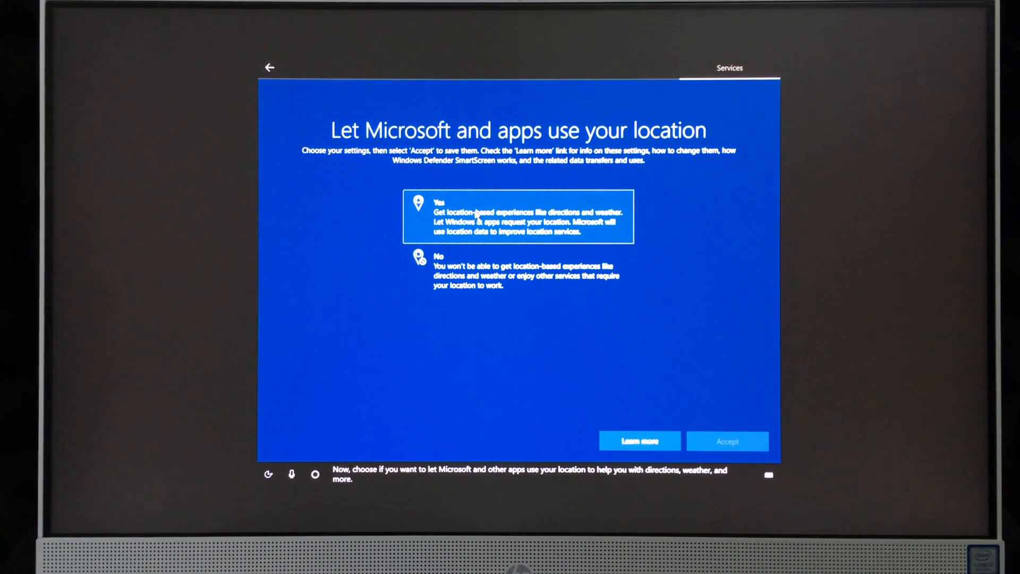
click(521, 216)
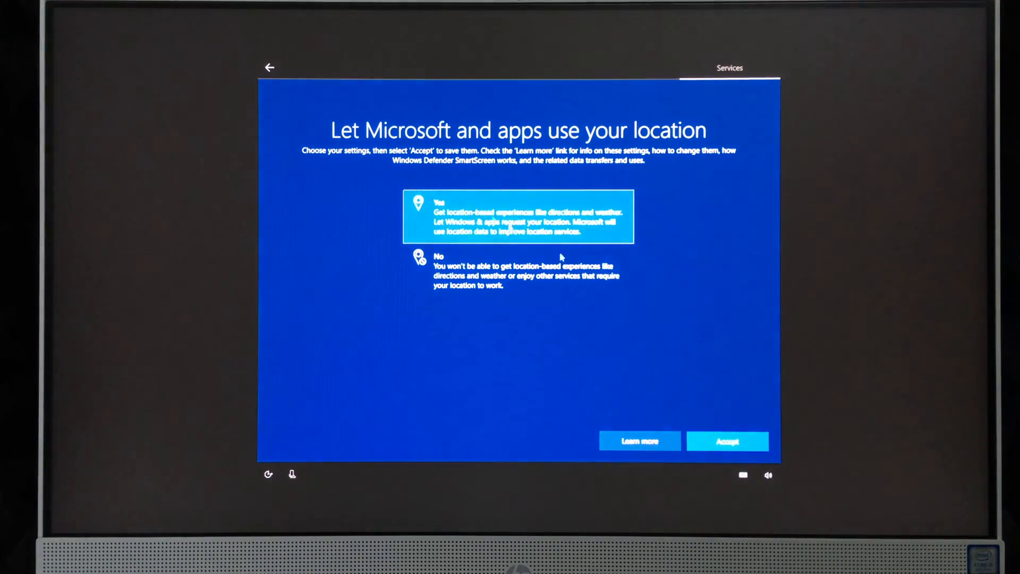
click(728, 441)
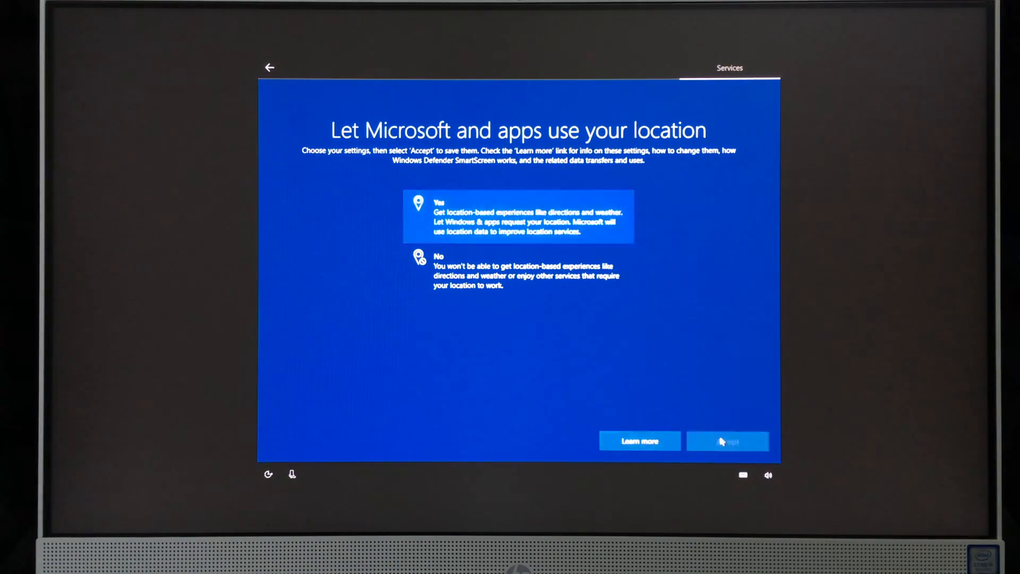
click(728, 440)
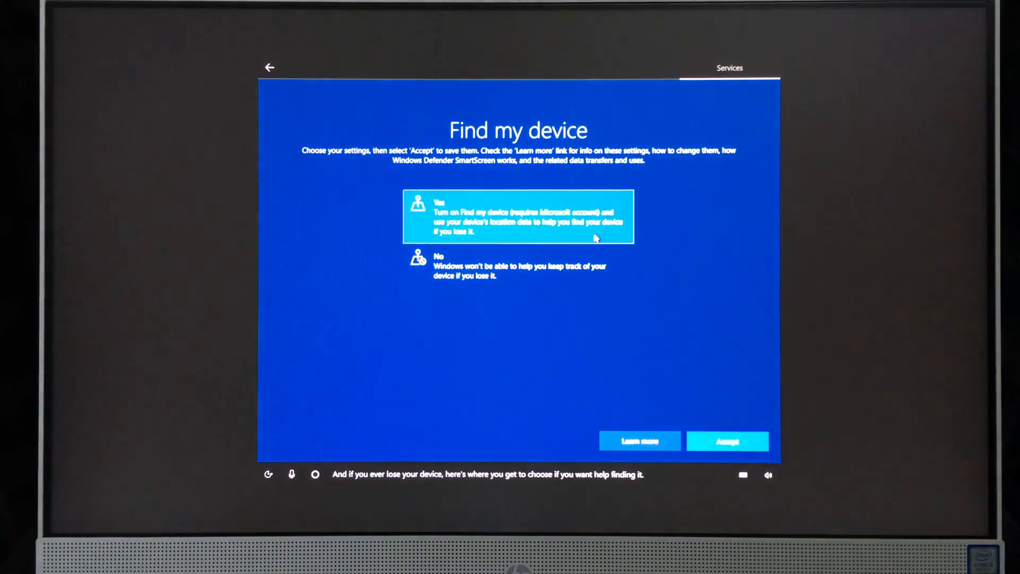
click(727, 441)
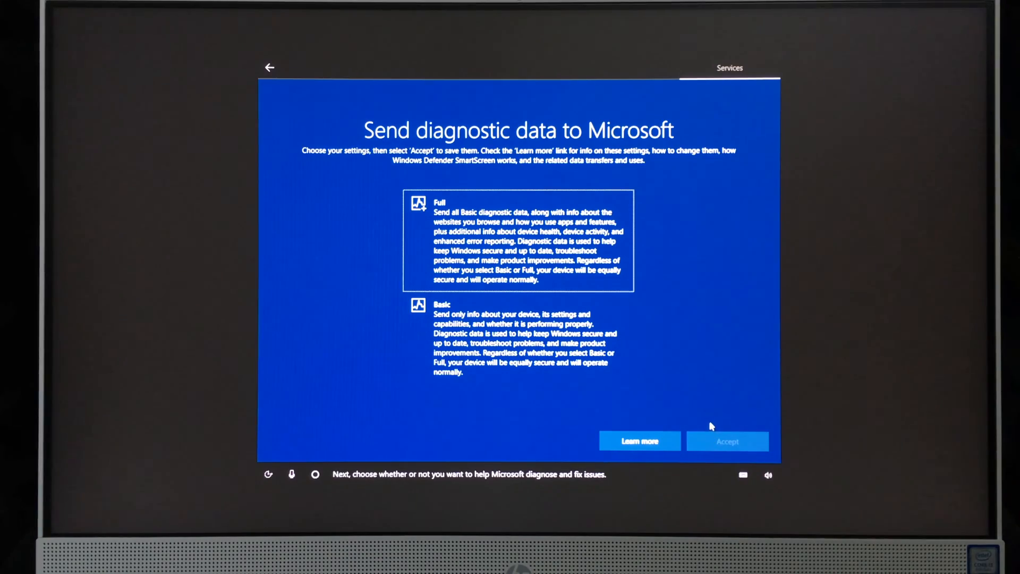
Send Full diagnostic data, but decline inking/typing data and tailored experiences.
click(517, 241)
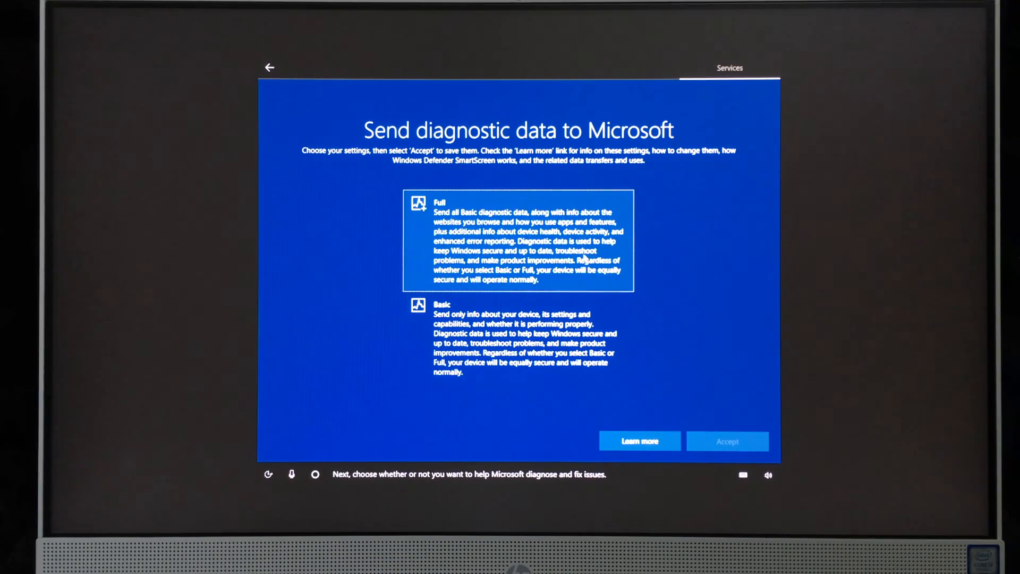
click(727, 441)
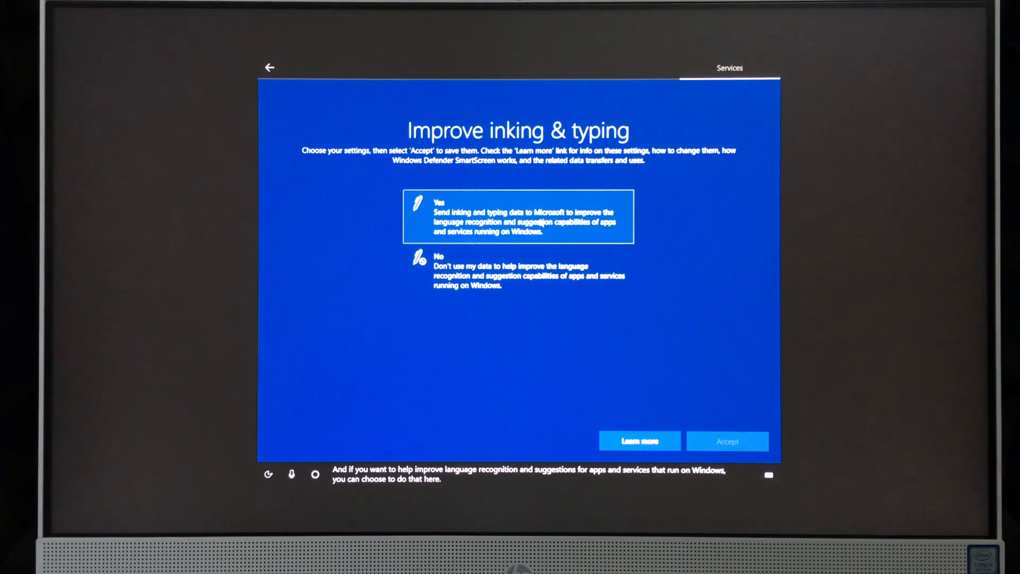
click(517, 270)
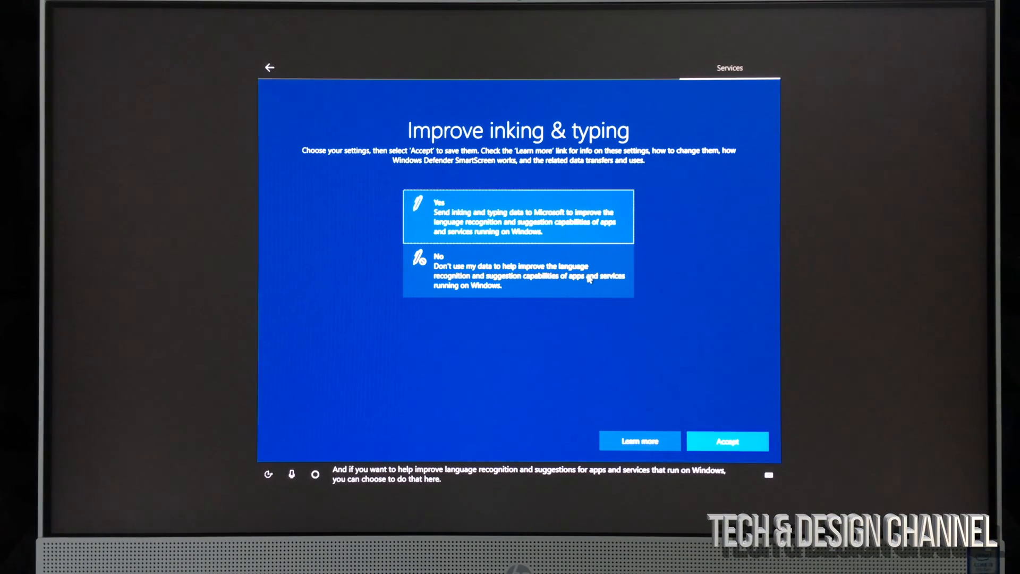
click(517, 270)
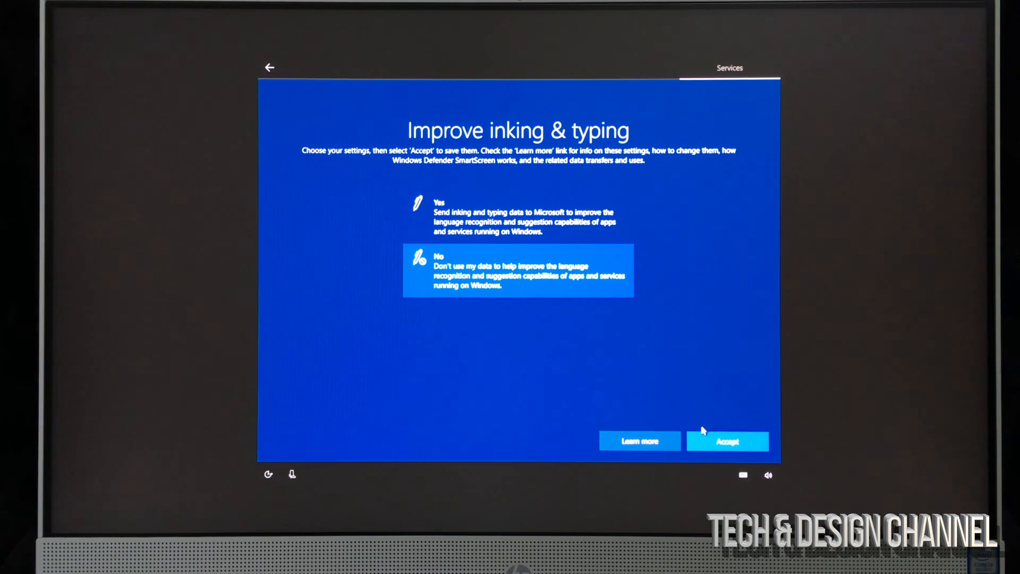
click(727, 442)
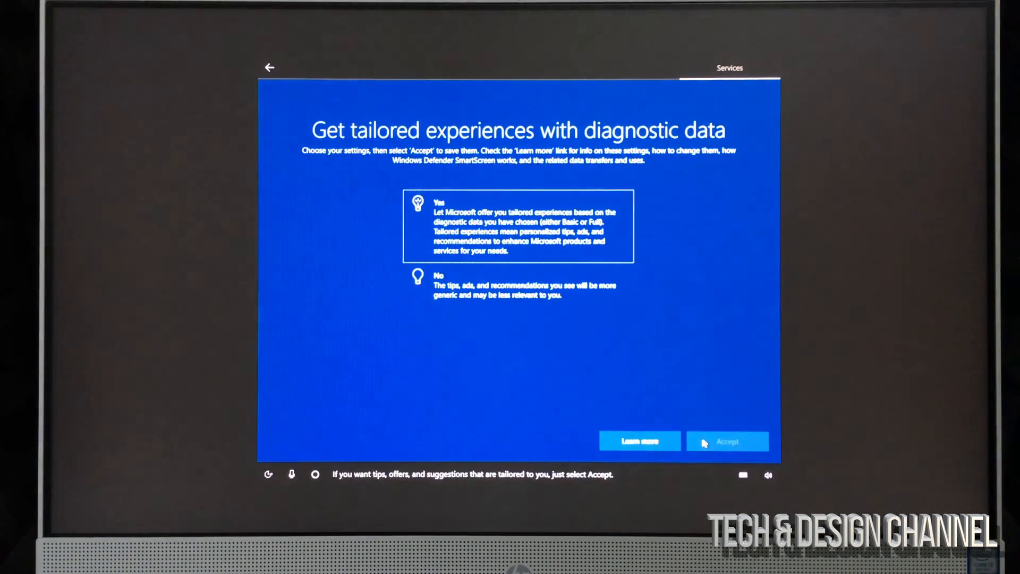
click(517, 285)
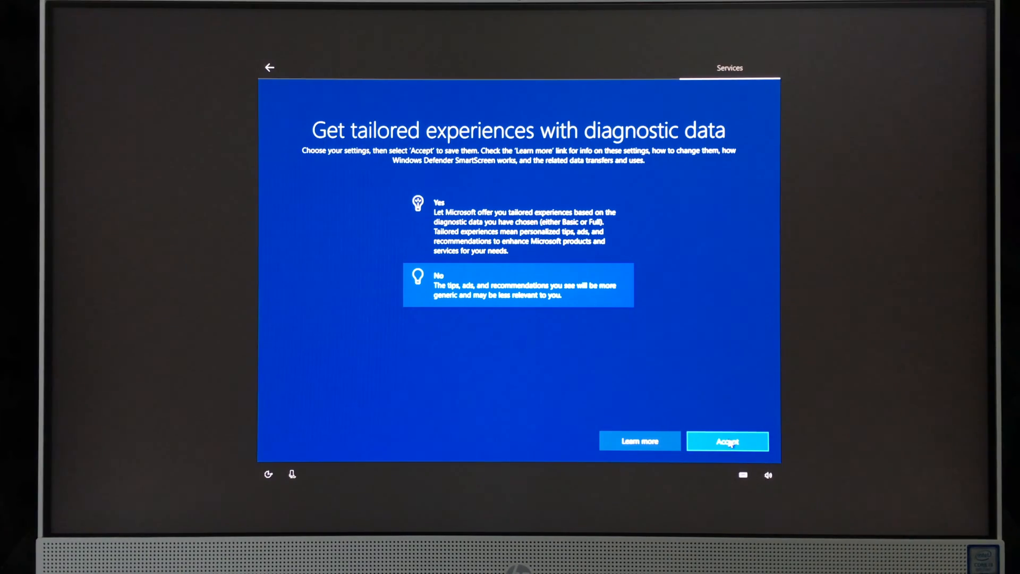
click(727, 441)
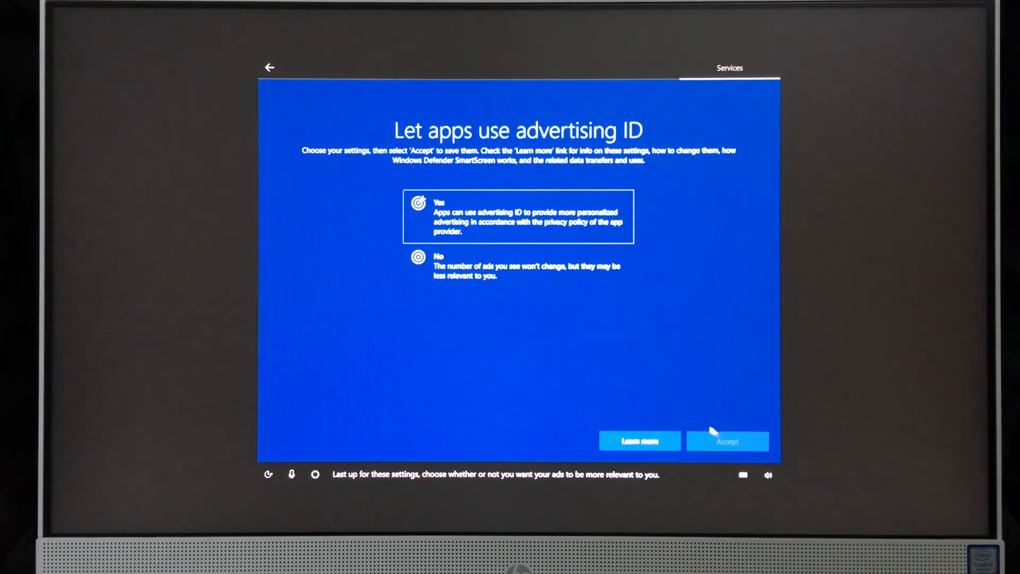
mouse_move(630, 350)
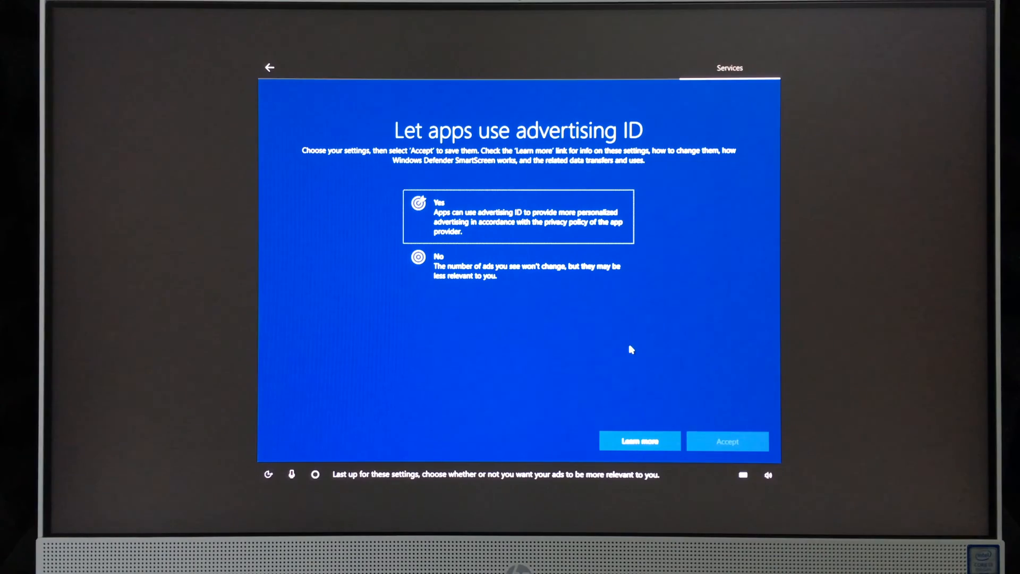
mouse_move(614, 339)
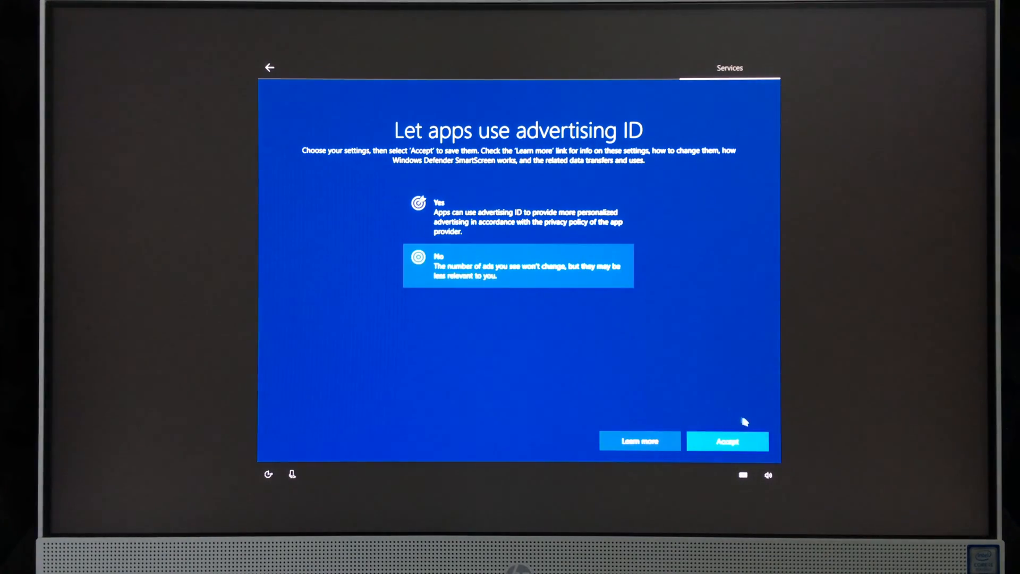
Decline advertising ID and skip HP registration with both HP sharing boxes unticked.
click(728, 441)
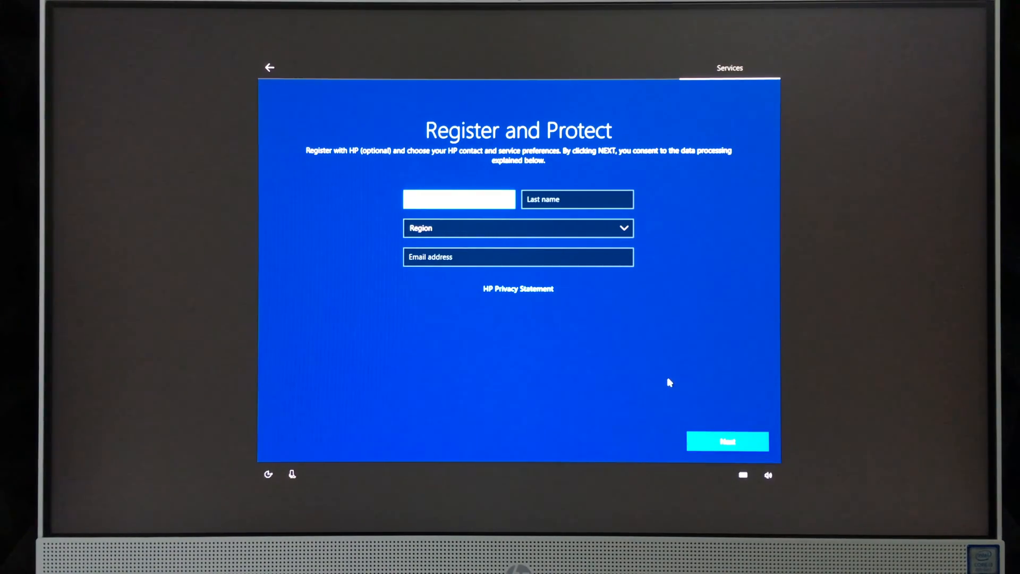
mouse_move(646, 382)
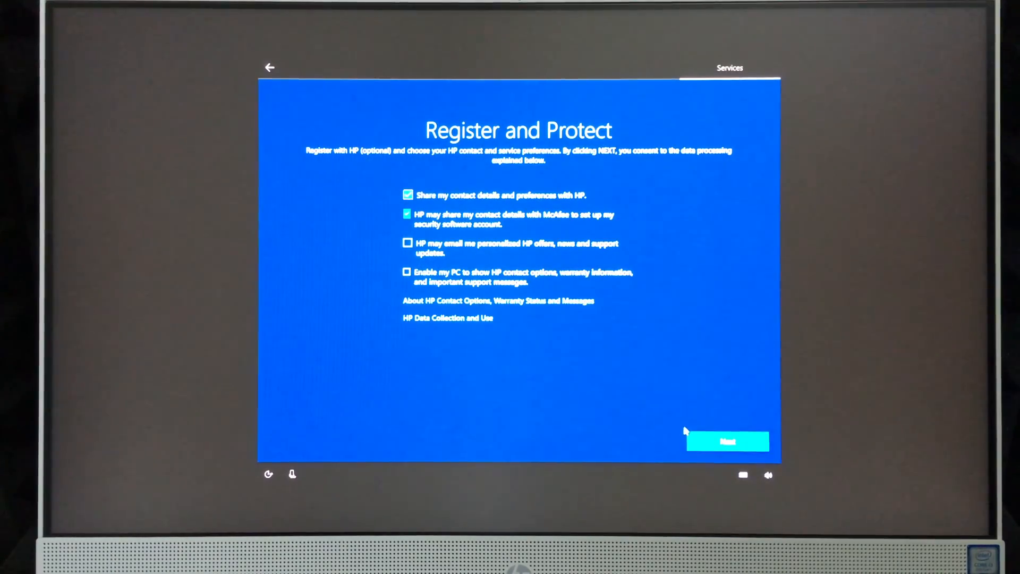
mouse_move(472, 328)
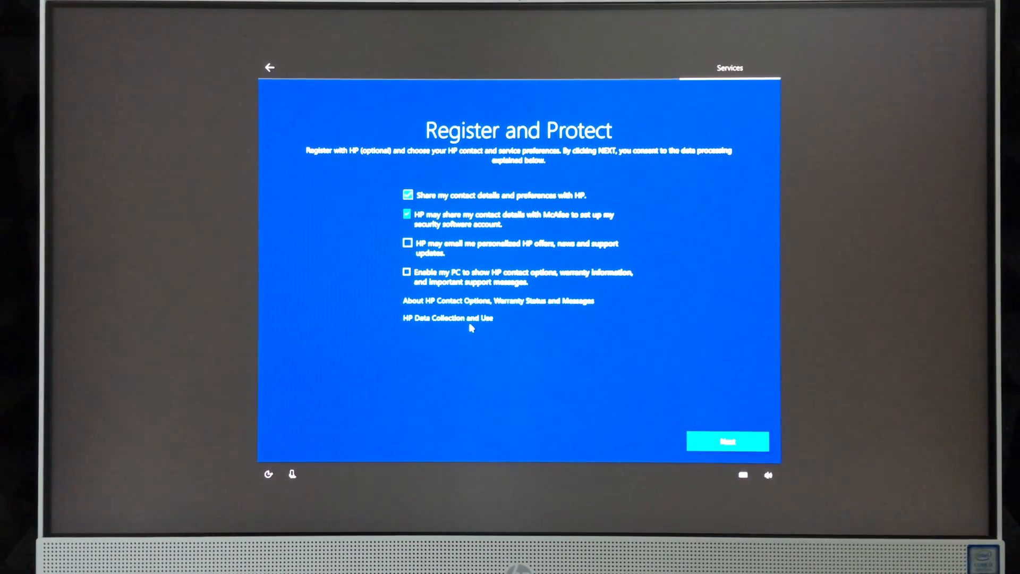
click(408, 196)
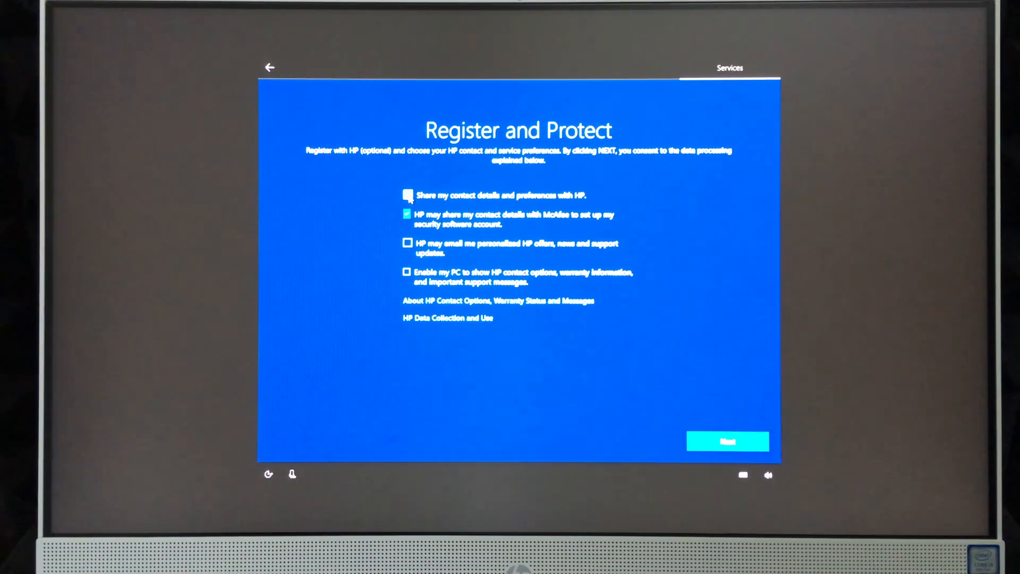
click(406, 214)
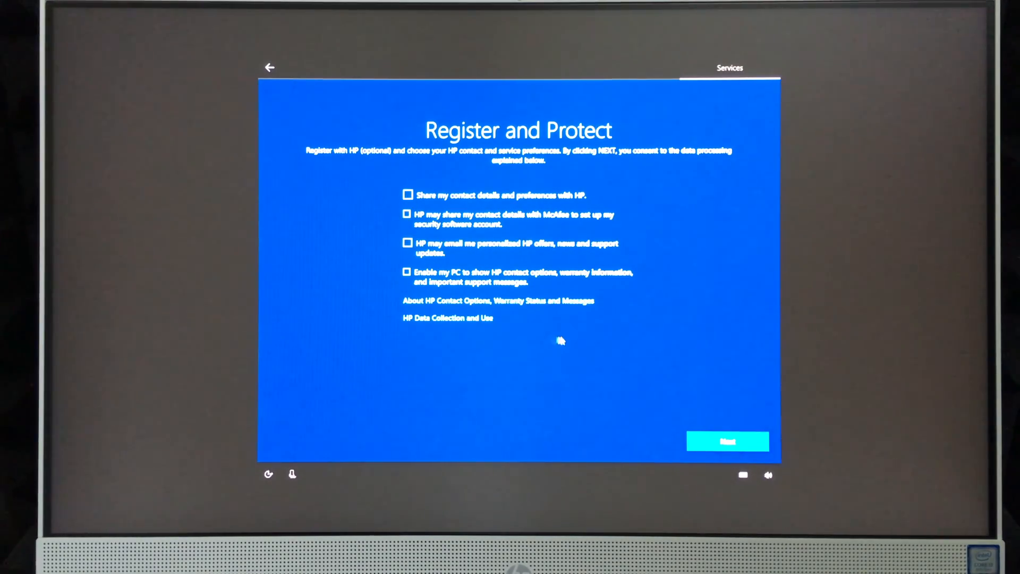
click(728, 441)
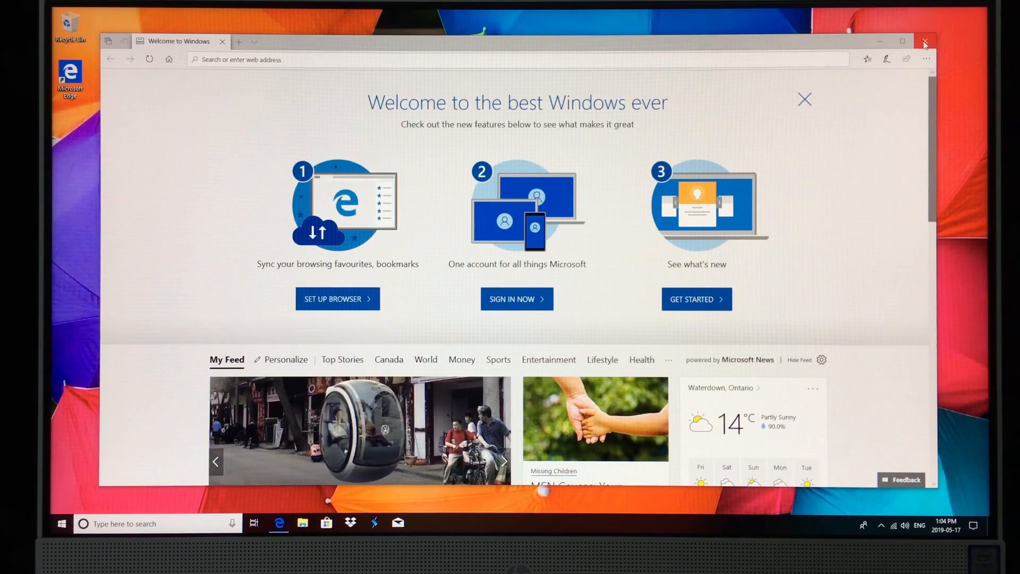
Close Edge's Welcome to Windows page and bring up the Start menu on the desktop.
click(924, 41)
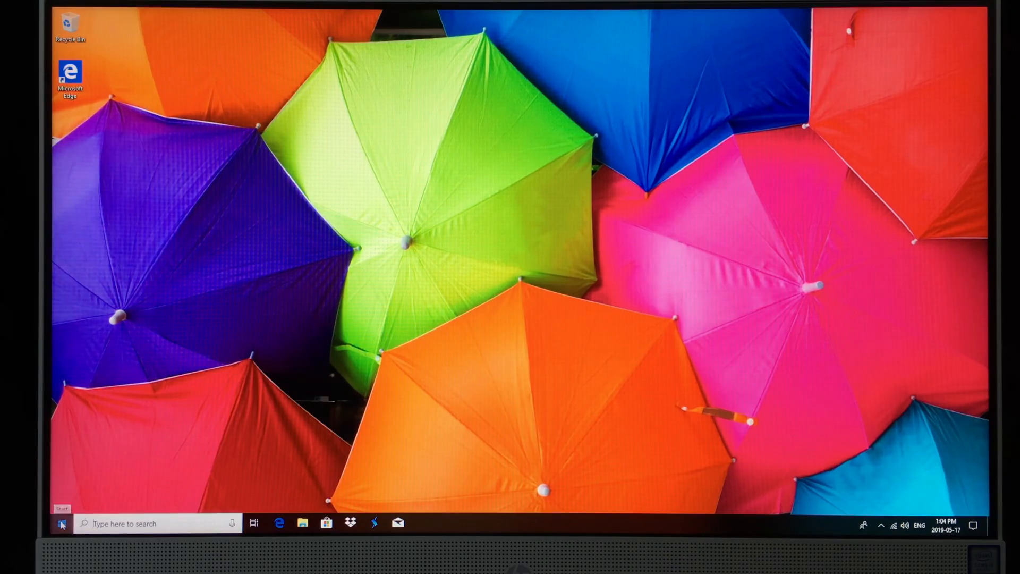
click(374, 523)
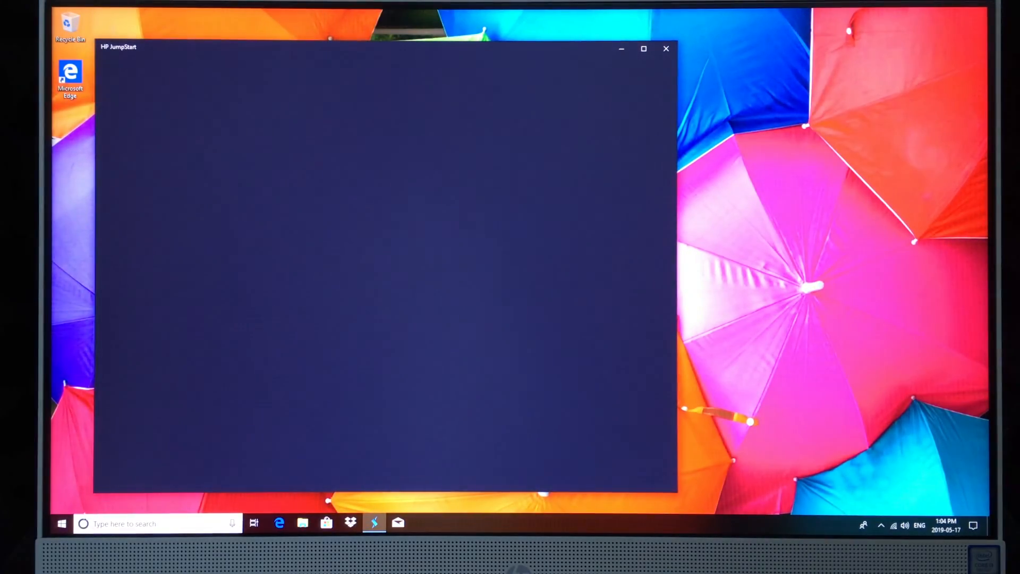
click(62, 522)
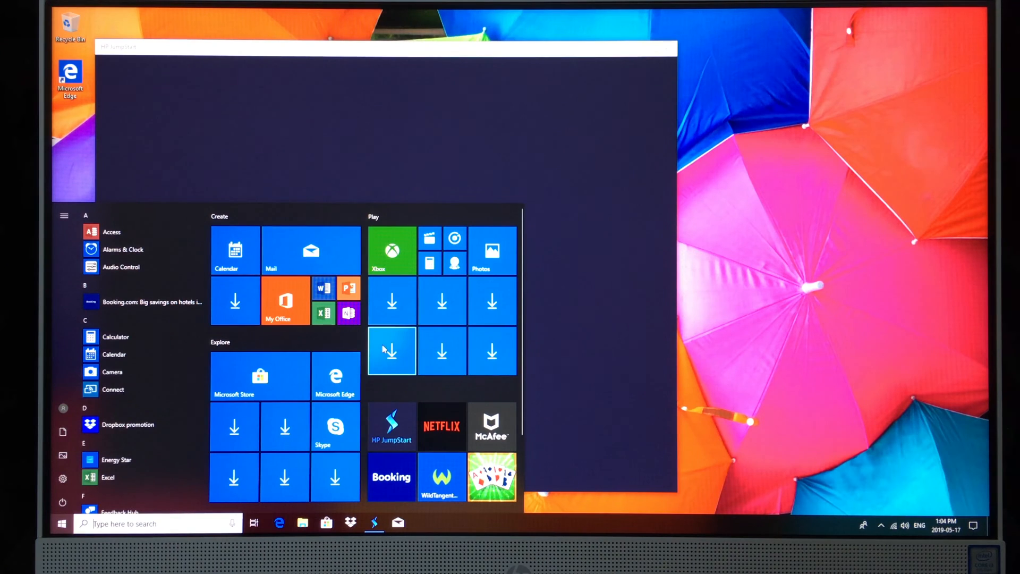
mouse_move(336, 376)
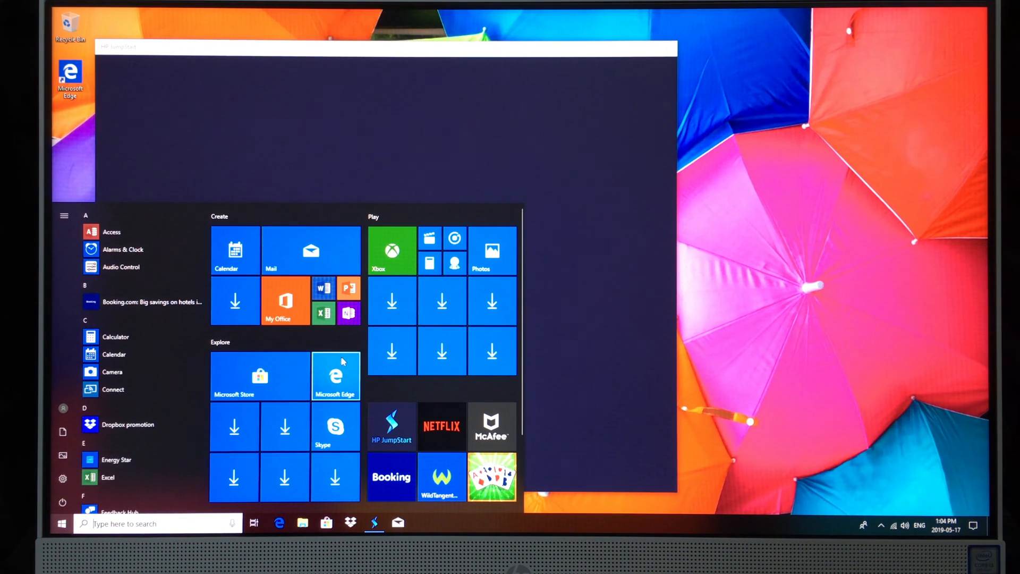